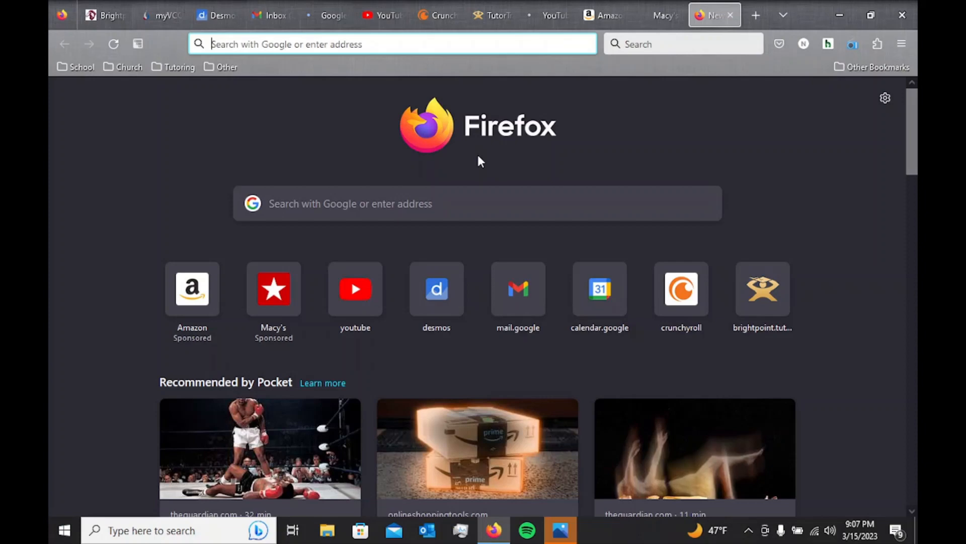
pyautogui.moveTo(386, 159)
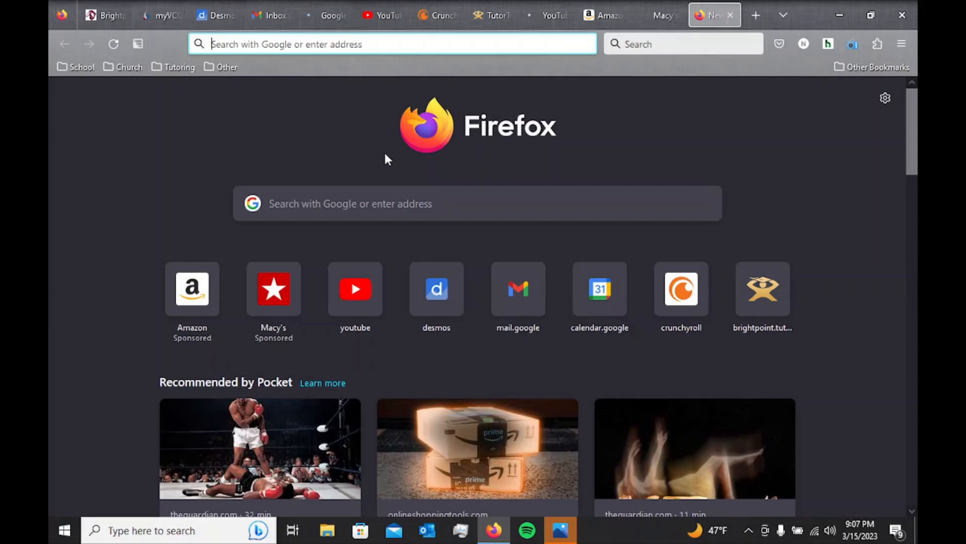
pyautogui.moveTo(308, 67)
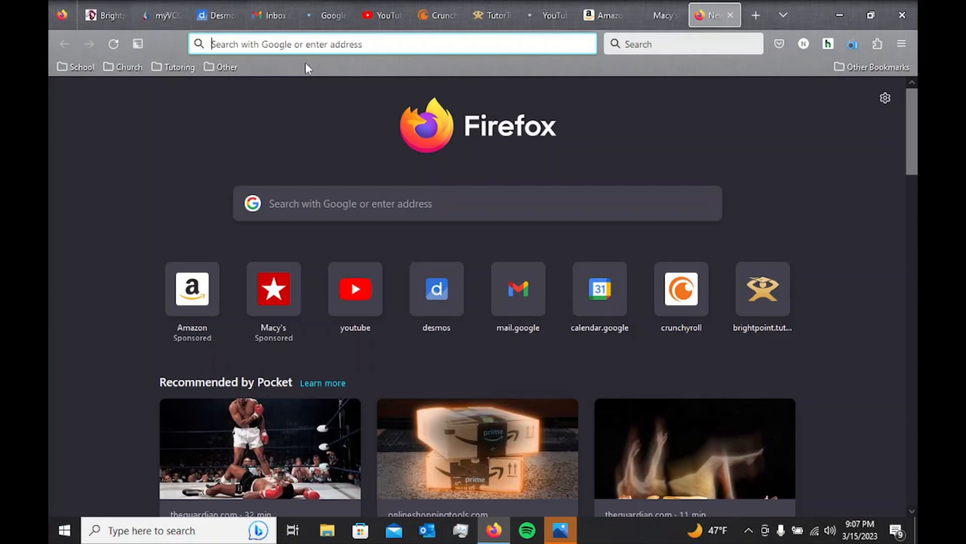
pyautogui.moveTo(662, 15)
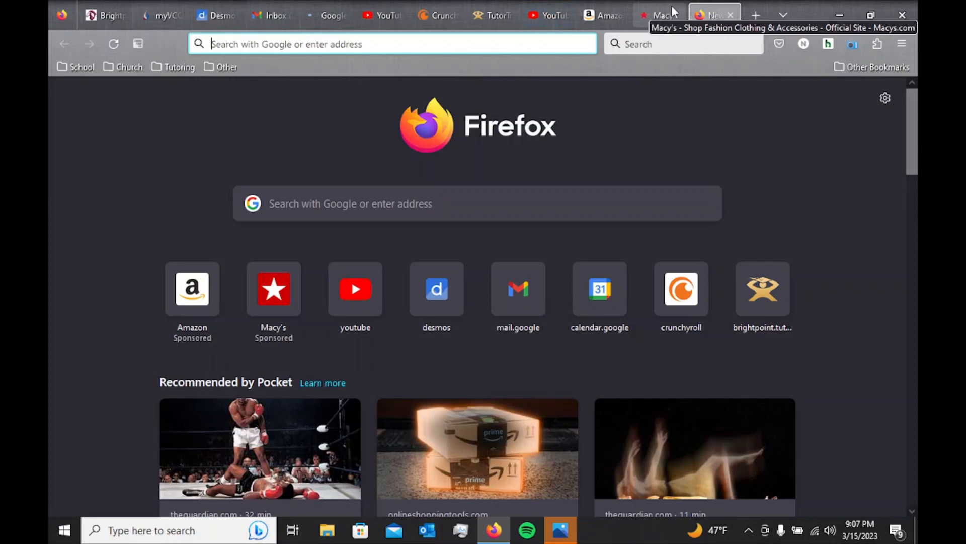
pyautogui.moveTo(154, 101)
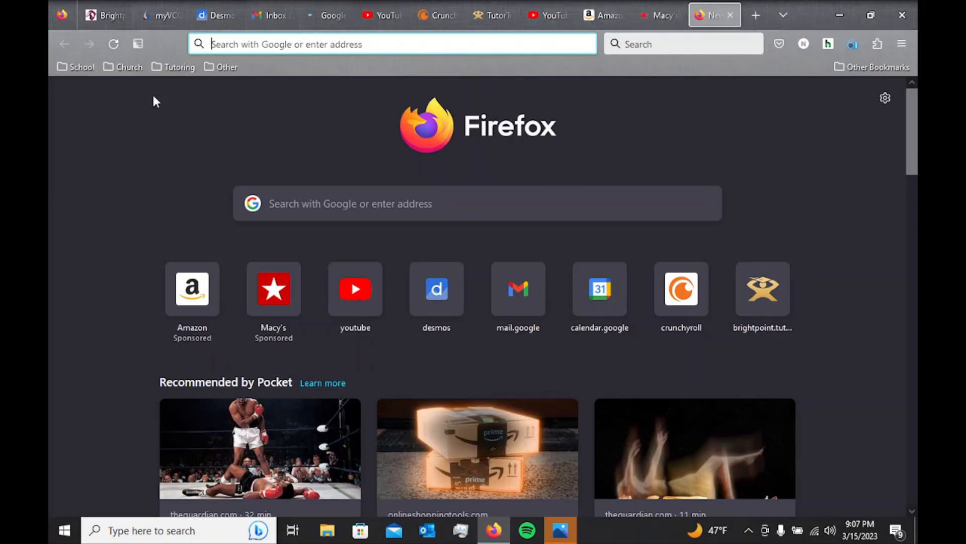
pyautogui.moveTo(420, 136)
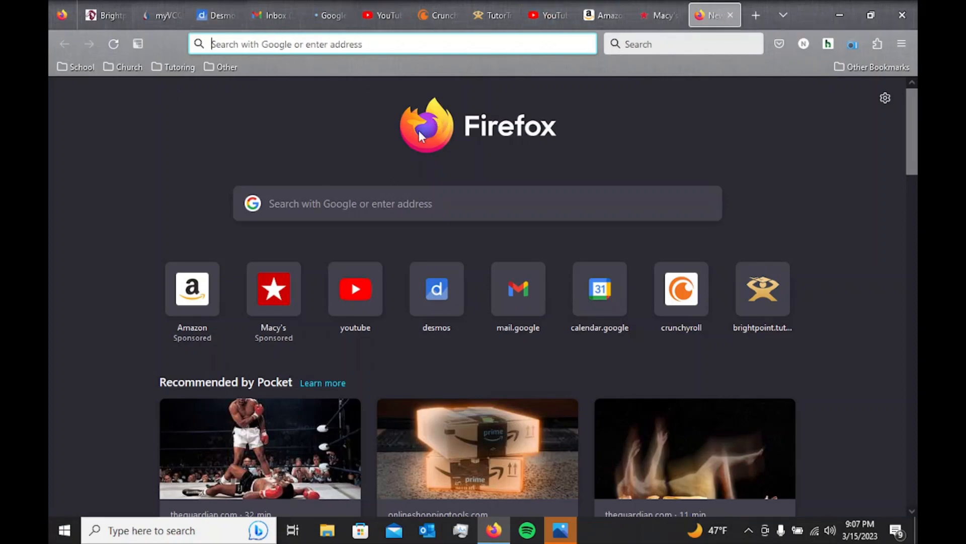
pyautogui.moveTo(441, 148)
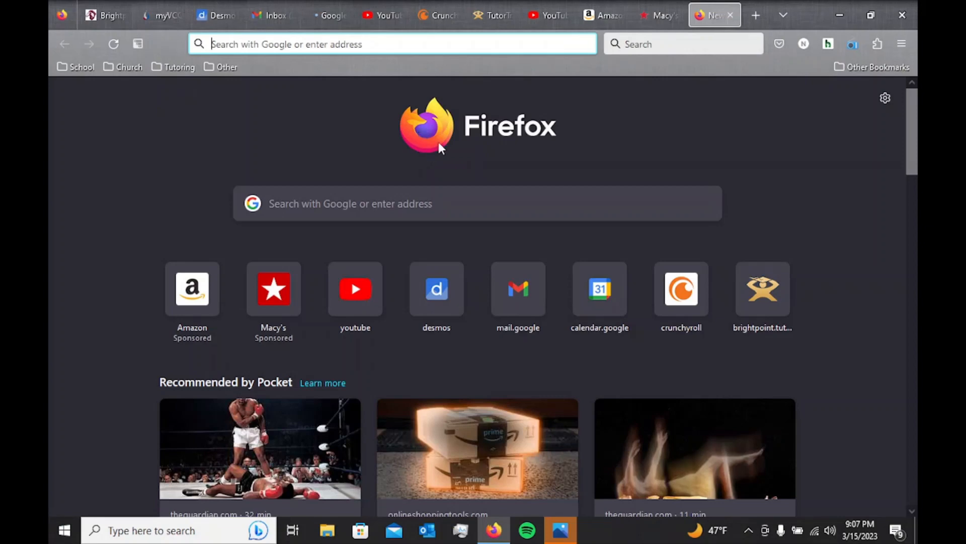
pyautogui.moveTo(456, 171)
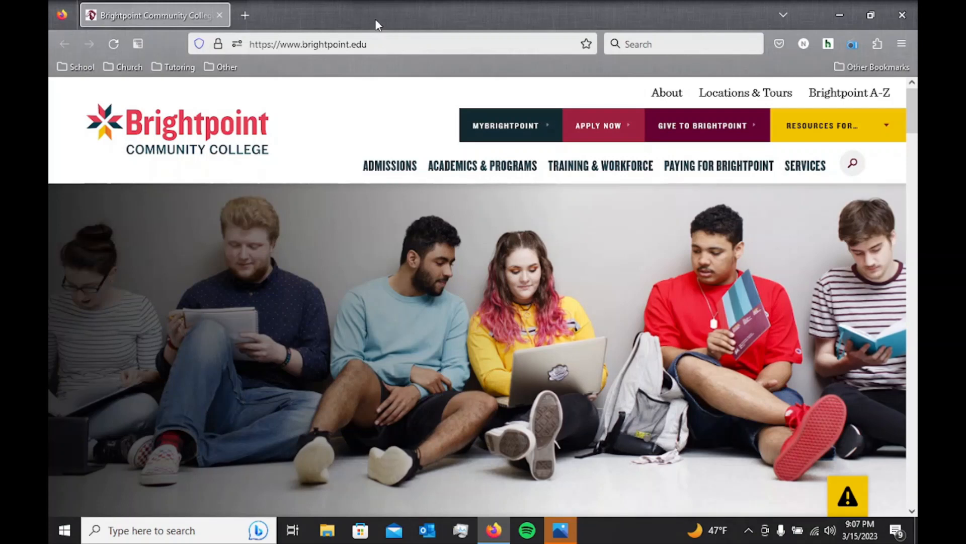
pyautogui.moveTo(903, 43)
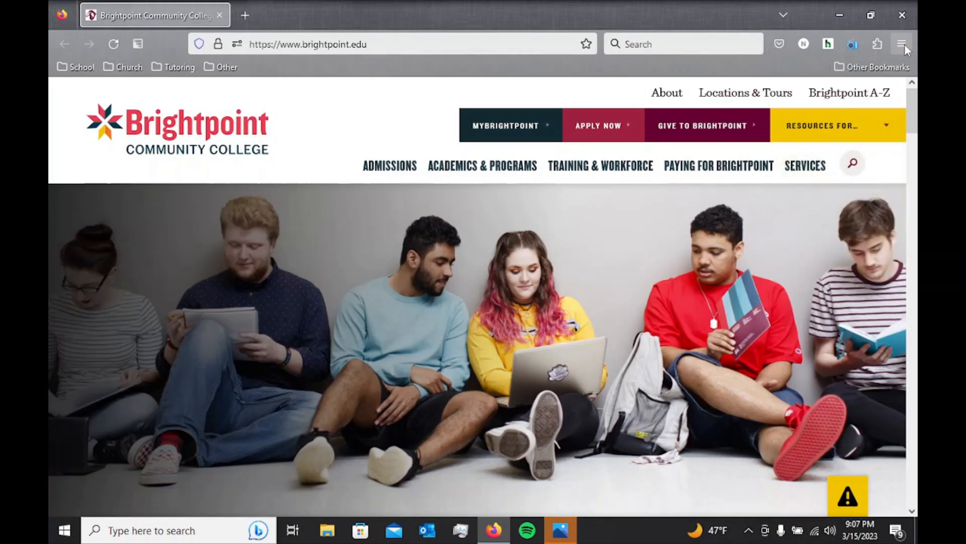
pyautogui.moveTo(903, 55)
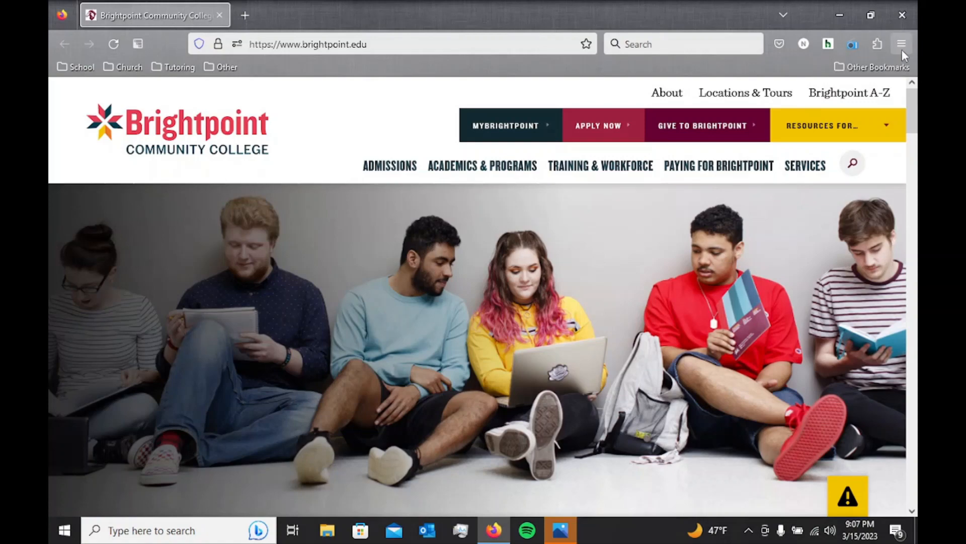
# Bring up the browser's main menu over the Brightpoint Community College page
pyautogui.click(900, 44)
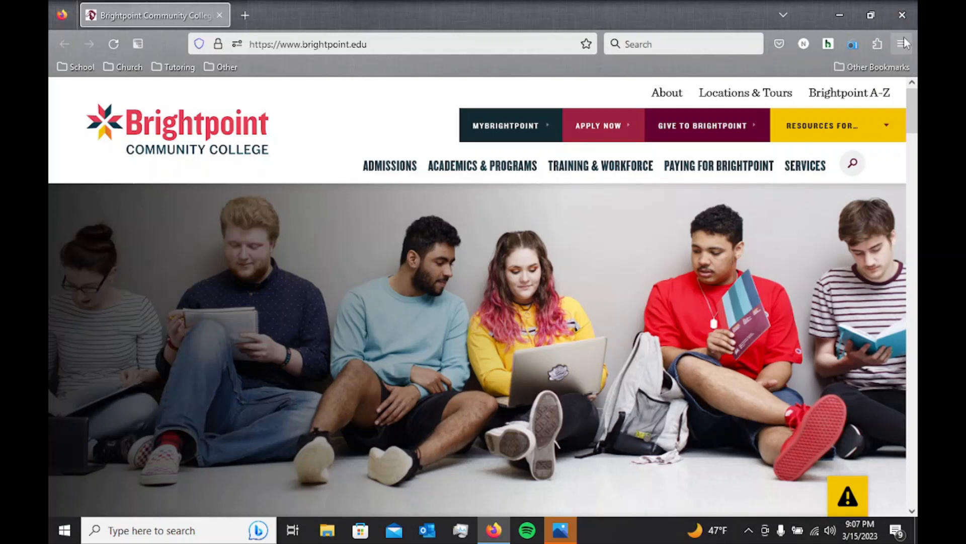
pyautogui.click(900, 44)
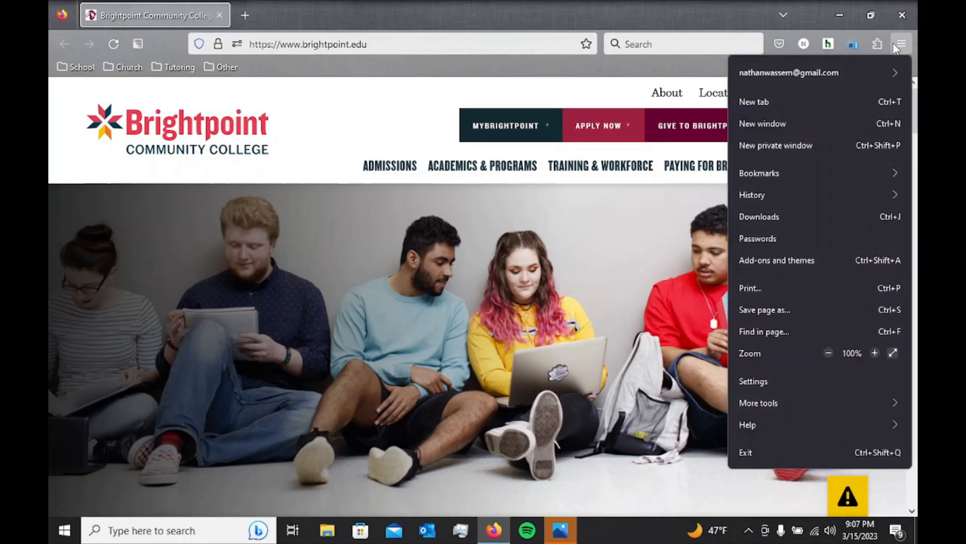
pyautogui.moveTo(783, 194)
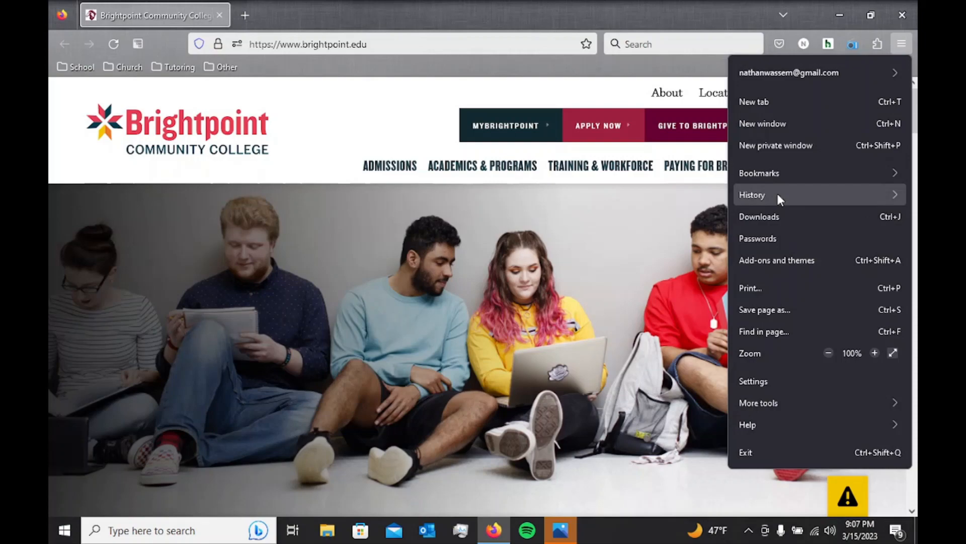
# Clear the last hour of history with cookies, cache and form history checked
pyautogui.click(752, 194)
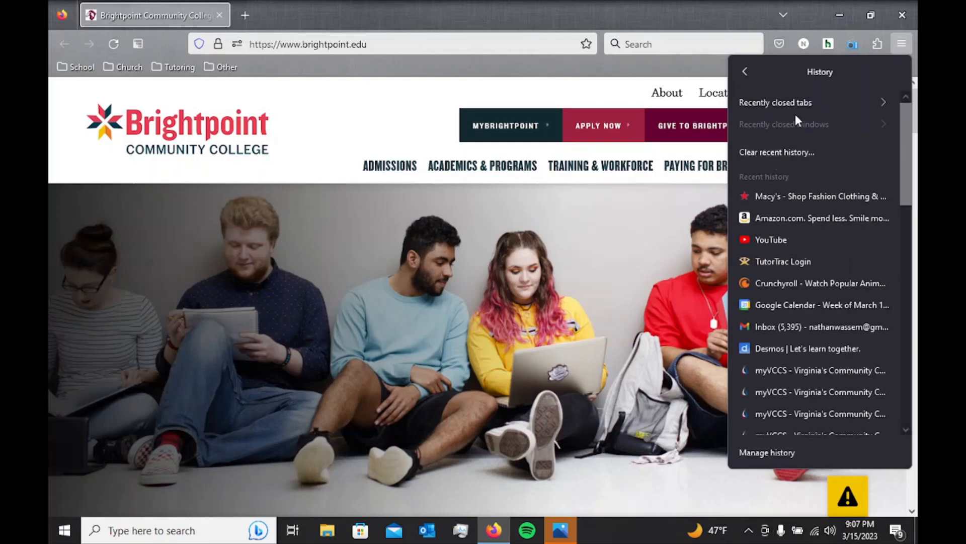
pyautogui.click(776, 152)
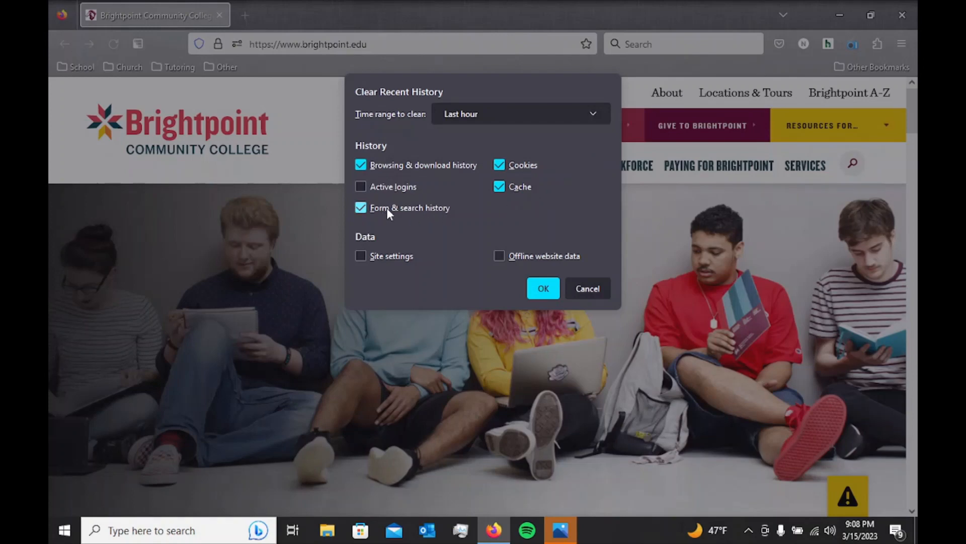
pyautogui.moveTo(542, 289)
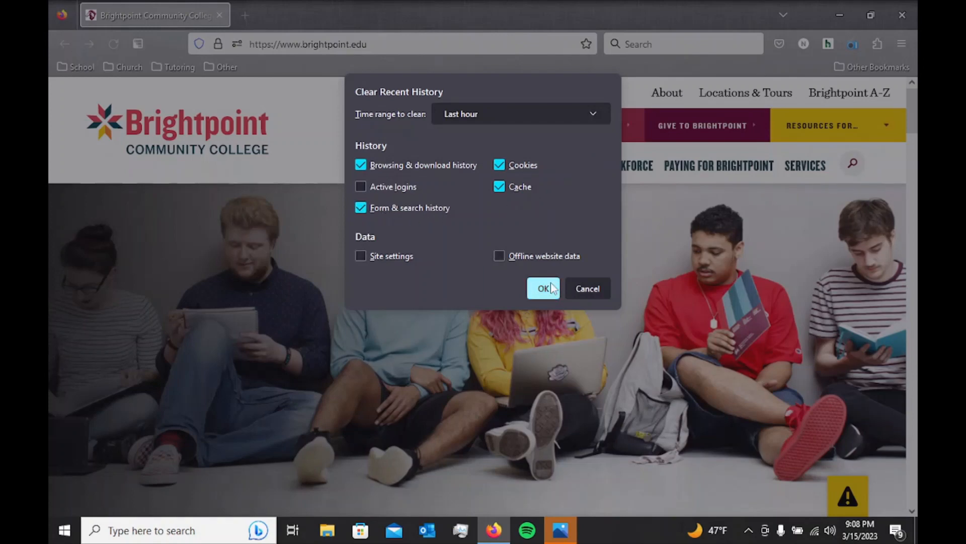
pyautogui.click(542, 288)
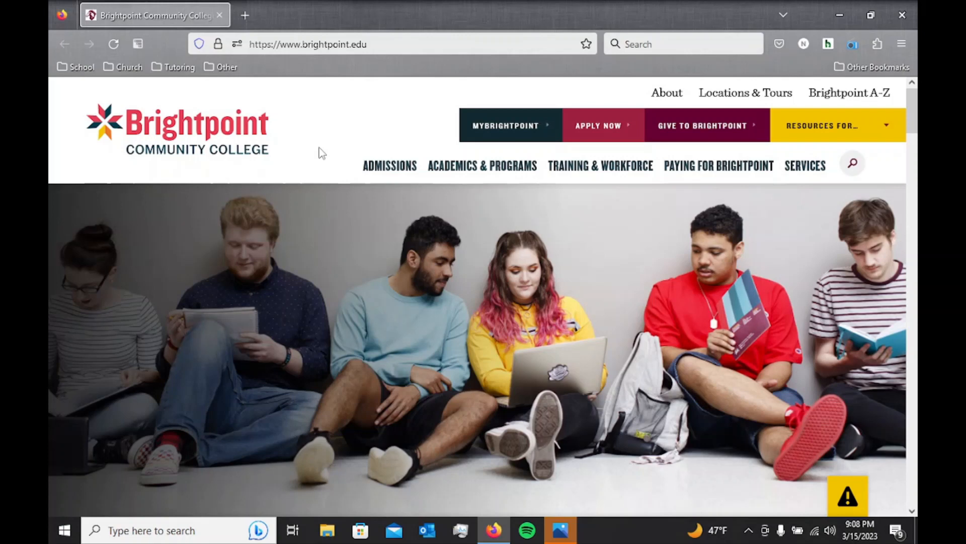
pyautogui.moveTo(226, 141)
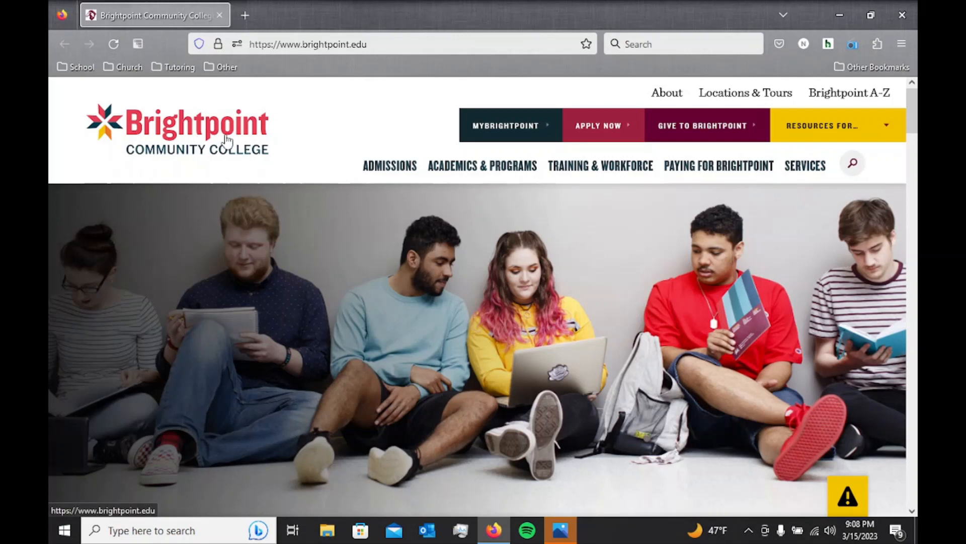
pyautogui.moveTo(298, 36)
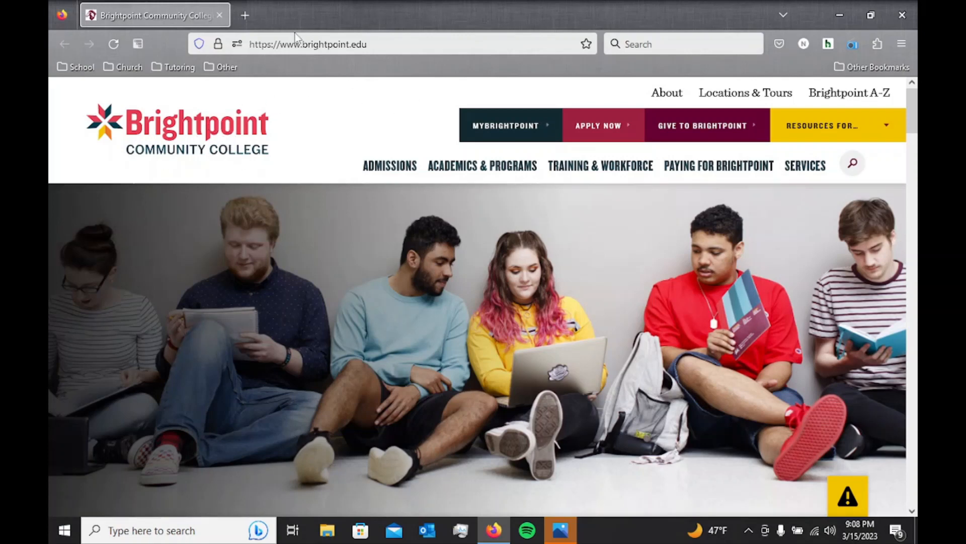
pyautogui.moveTo(361, 78)
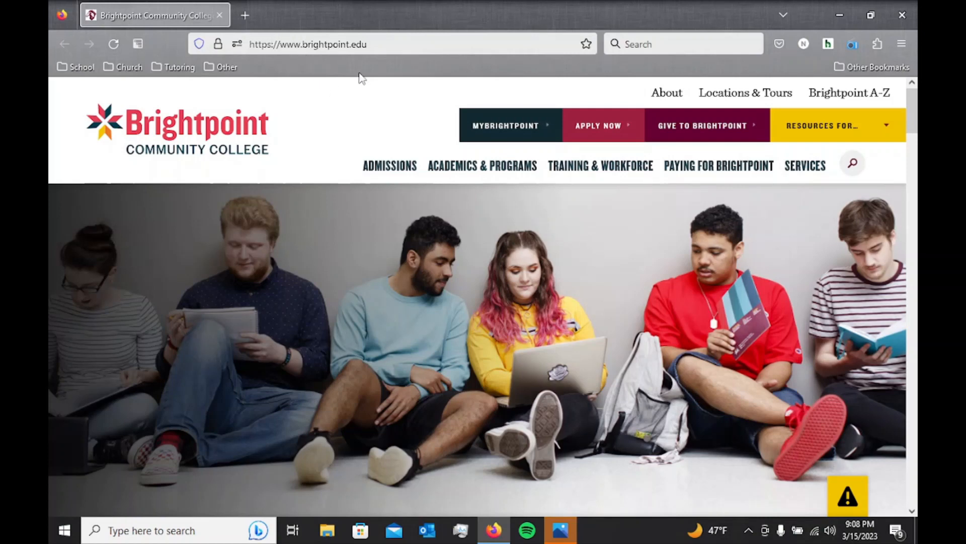
pyautogui.moveTo(297, 71)
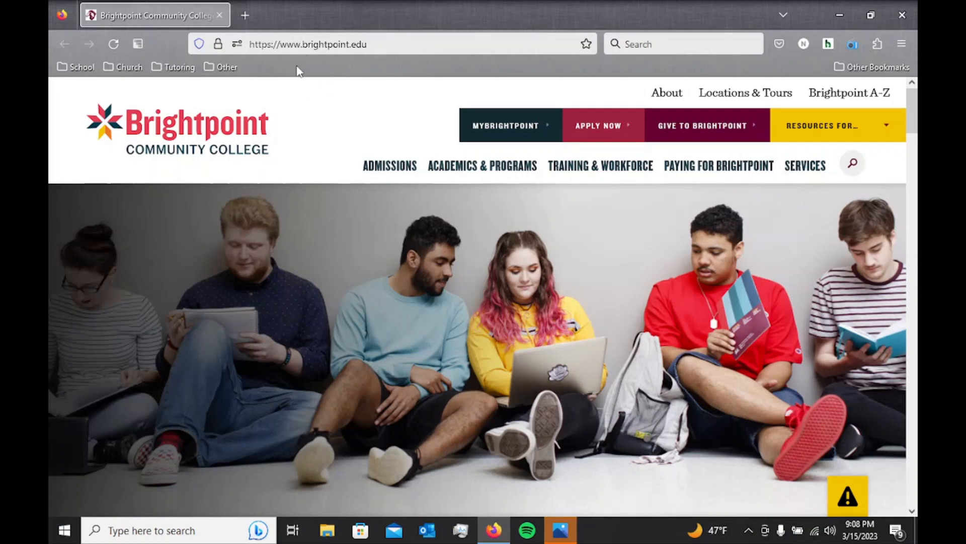
pyautogui.moveTo(332, 81)
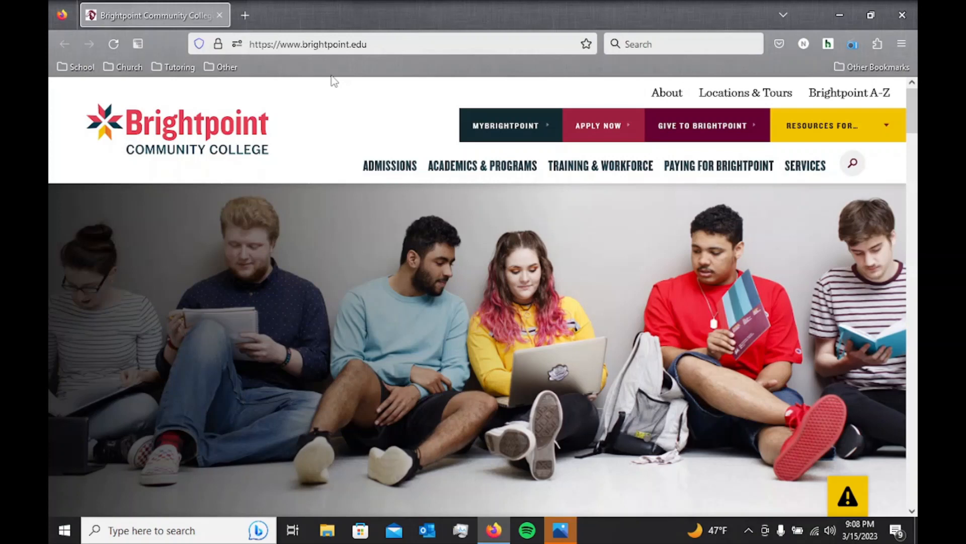
pyautogui.moveTo(387, 39)
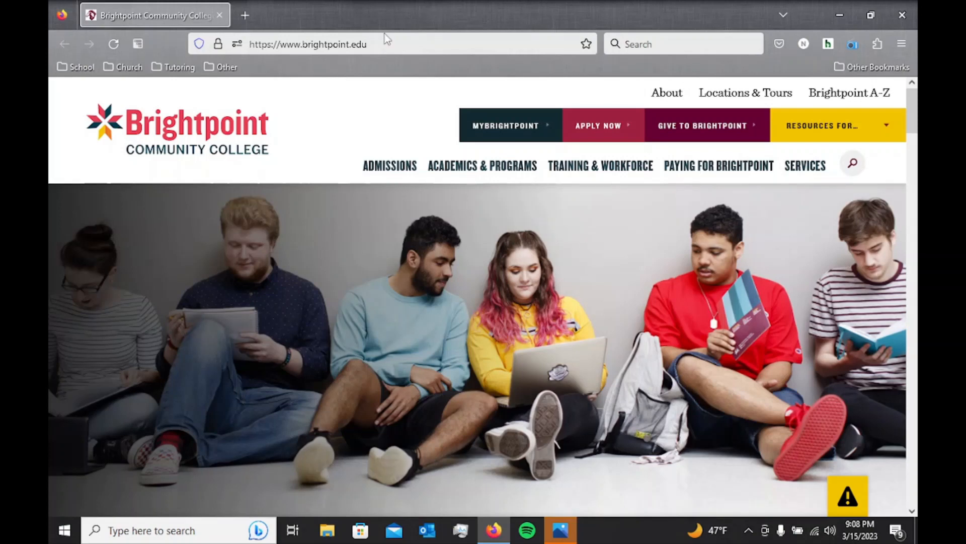
pyautogui.moveTo(221, 68)
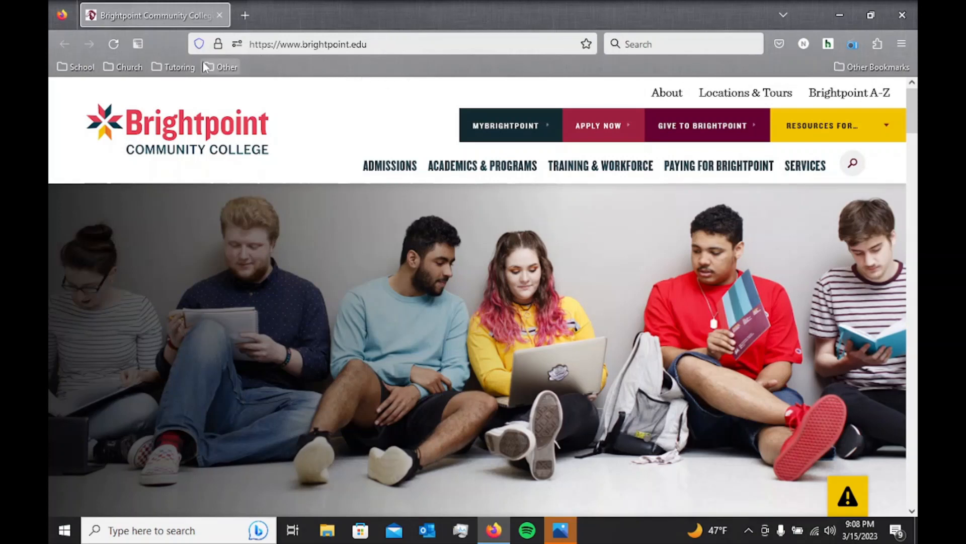
pyautogui.moveTo(551, 77)
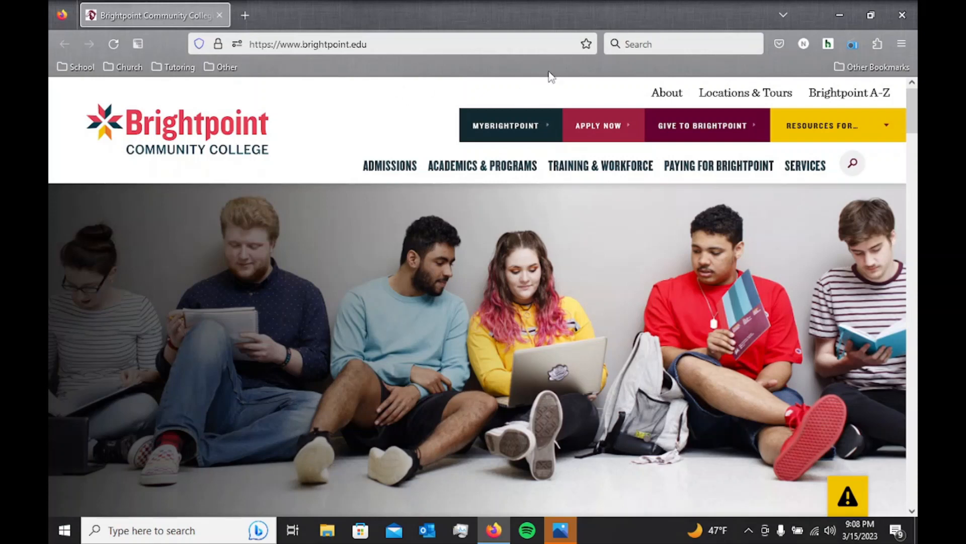
pyautogui.moveTo(573, 15)
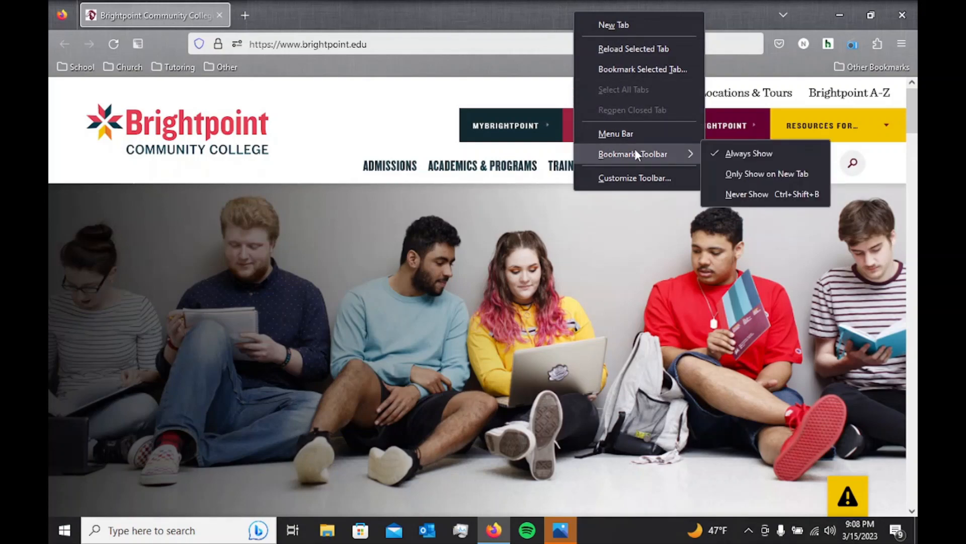
pyautogui.moveTo(749, 153)
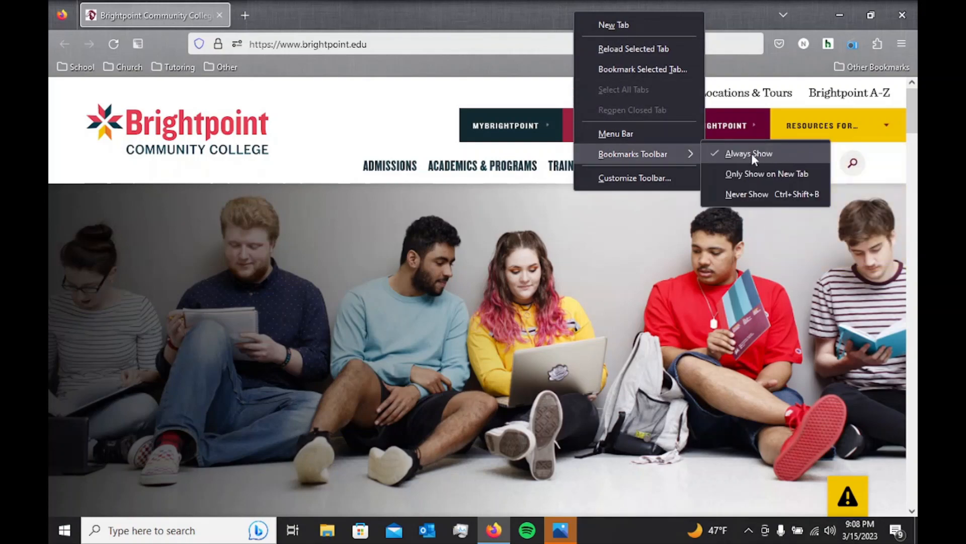
pyautogui.moveTo(363, 128)
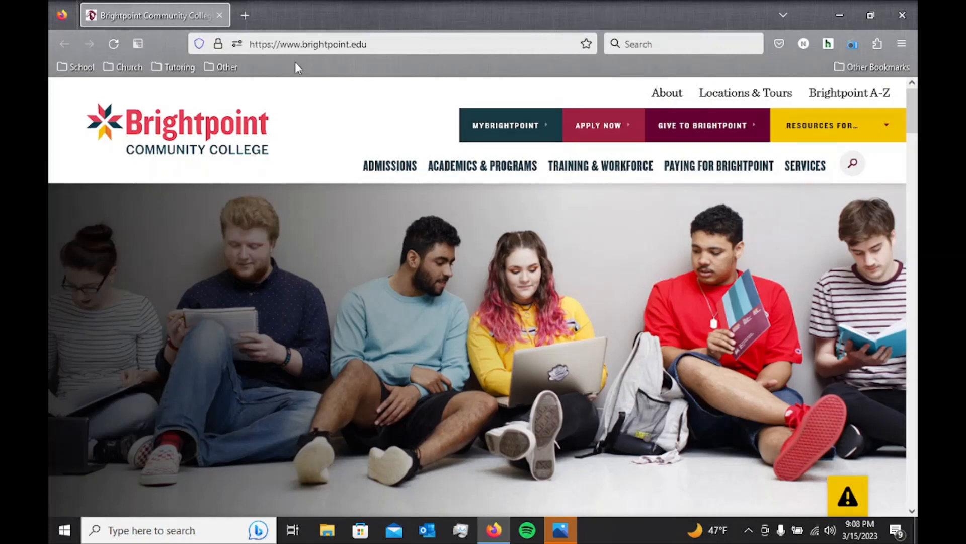
pyautogui.moveTo(270, 70)
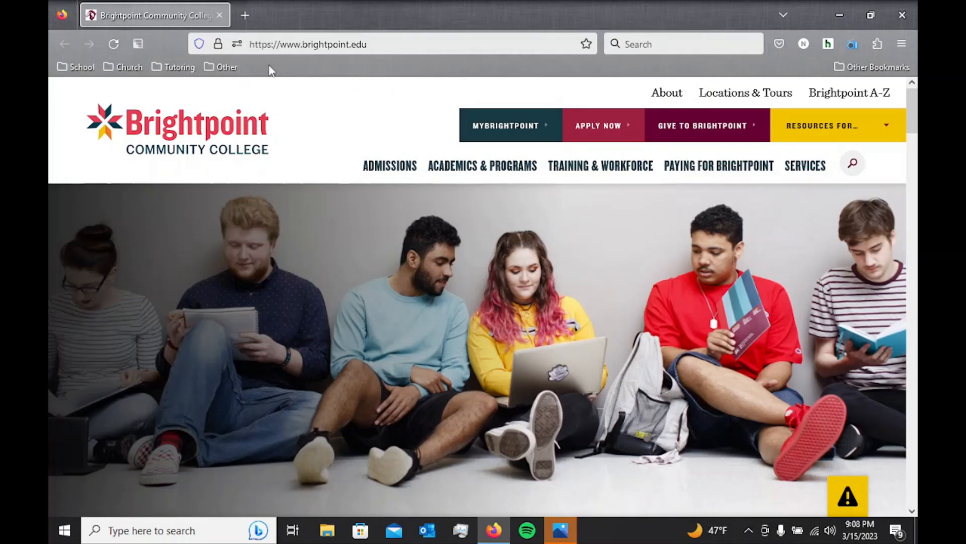
pyautogui.moveTo(180, 26)
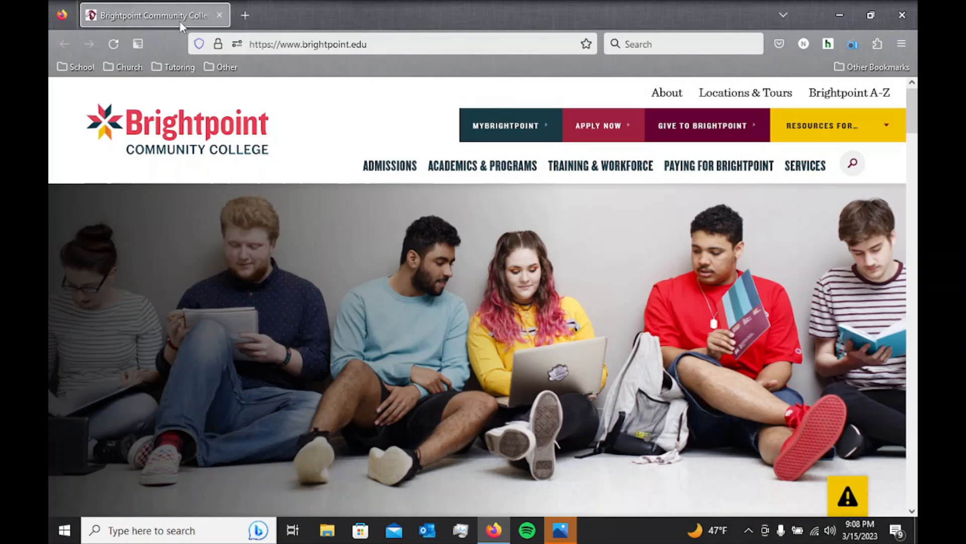
pyautogui.moveTo(430, 72)
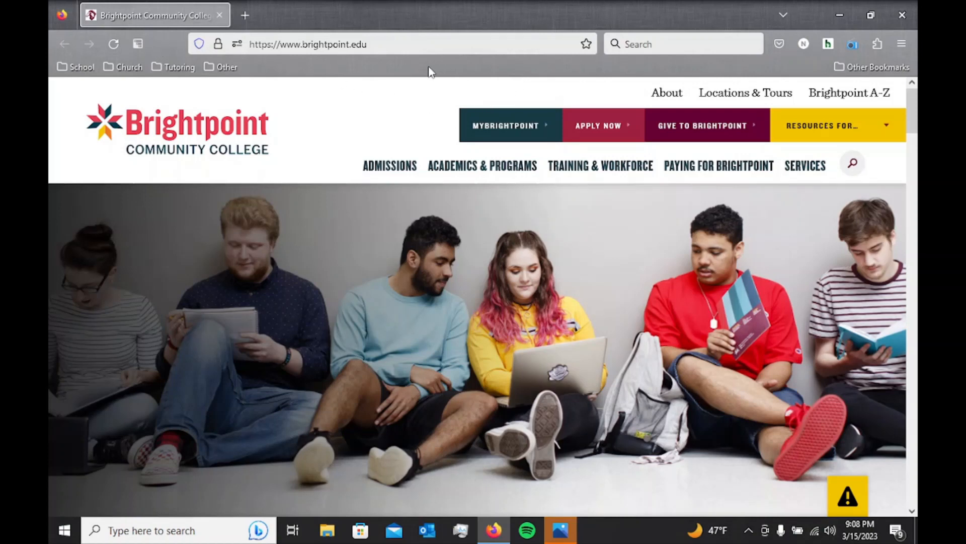
pyautogui.moveTo(507, 126)
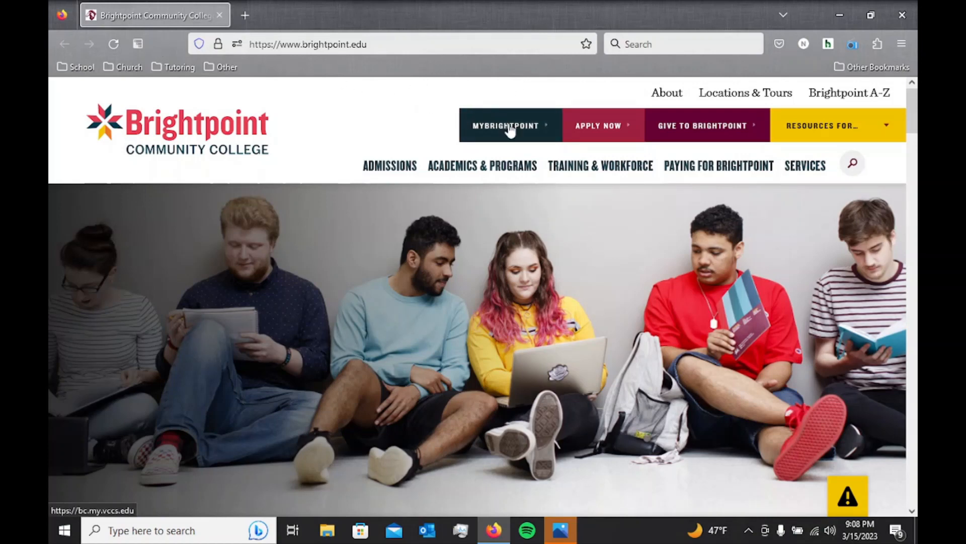
pyautogui.moveTo(521, 119)
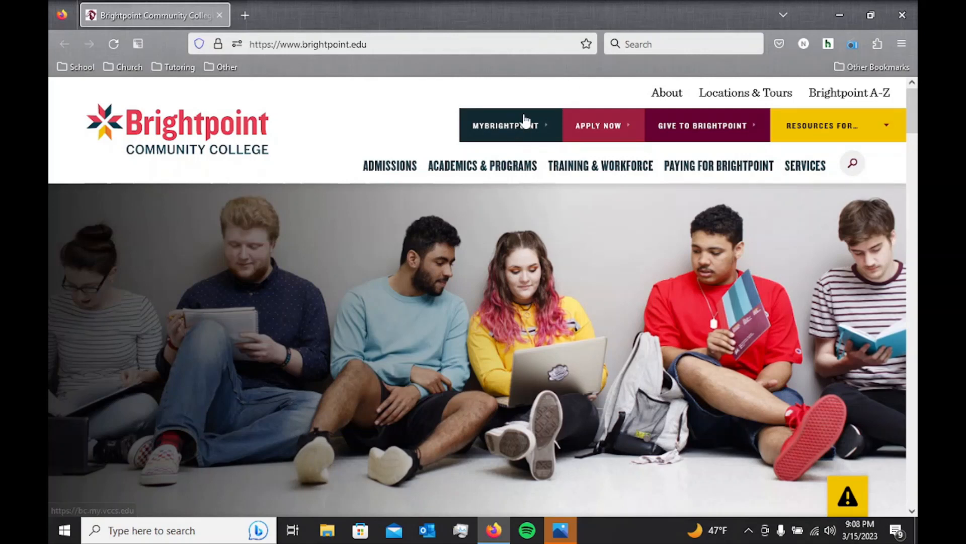
# Go to MyBrightpoint, then load the College Dashboard bookmark from the School folder in the other tab
pyautogui.click(506, 124)
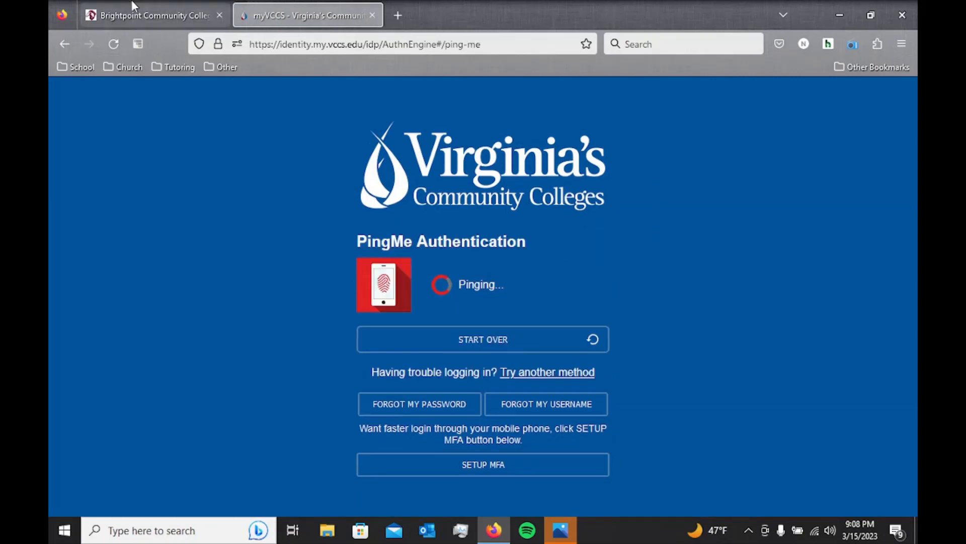
pyautogui.click(151, 16)
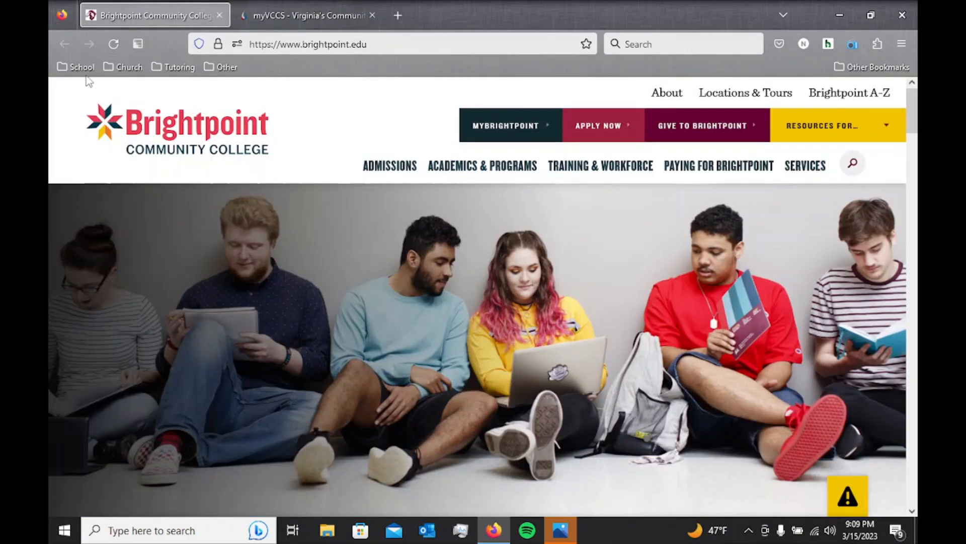
pyautogui.click(81, 66)
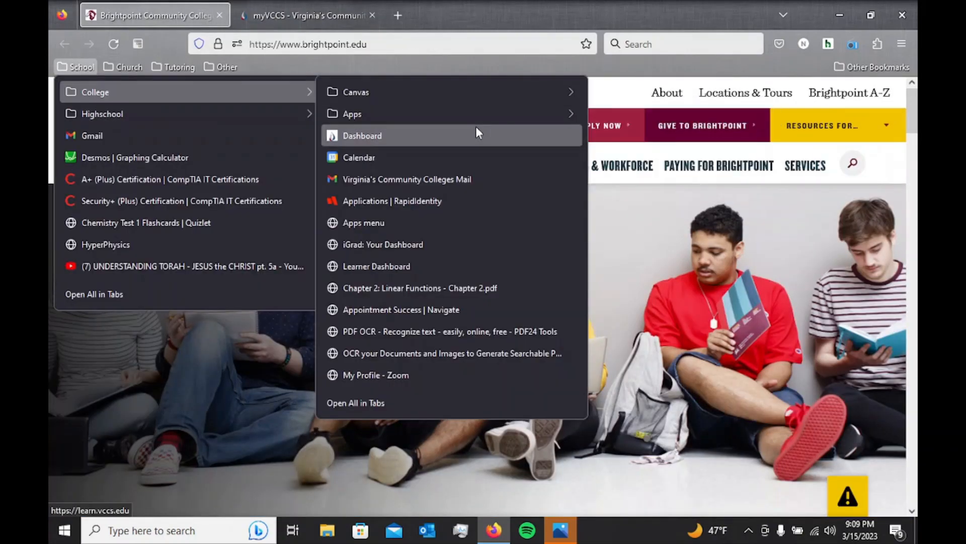
pyautogui.click(361, 136)
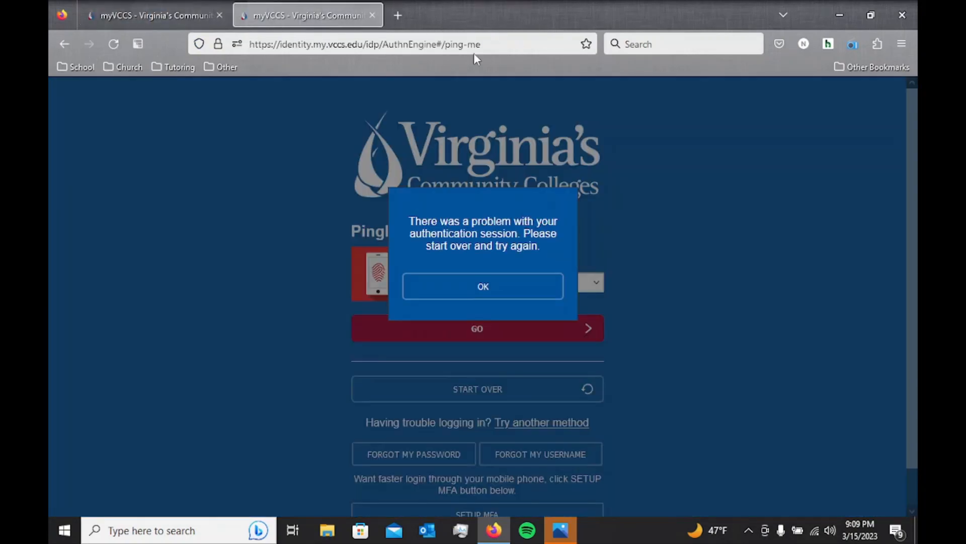
# Replace the duplicate myVCCS tab with a new tab showing the Desmos site
pyautogui.click(550, 15)
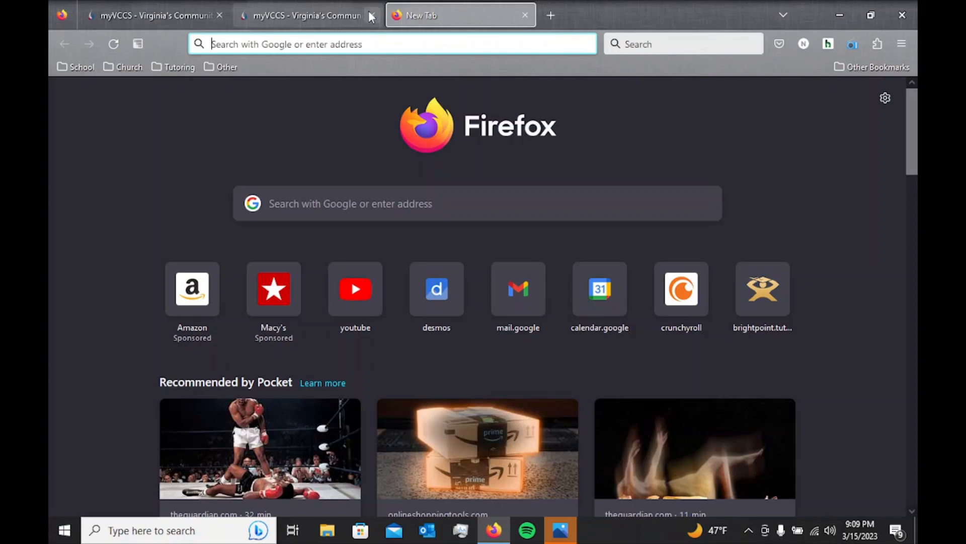
pyautogui.click(370, 15)
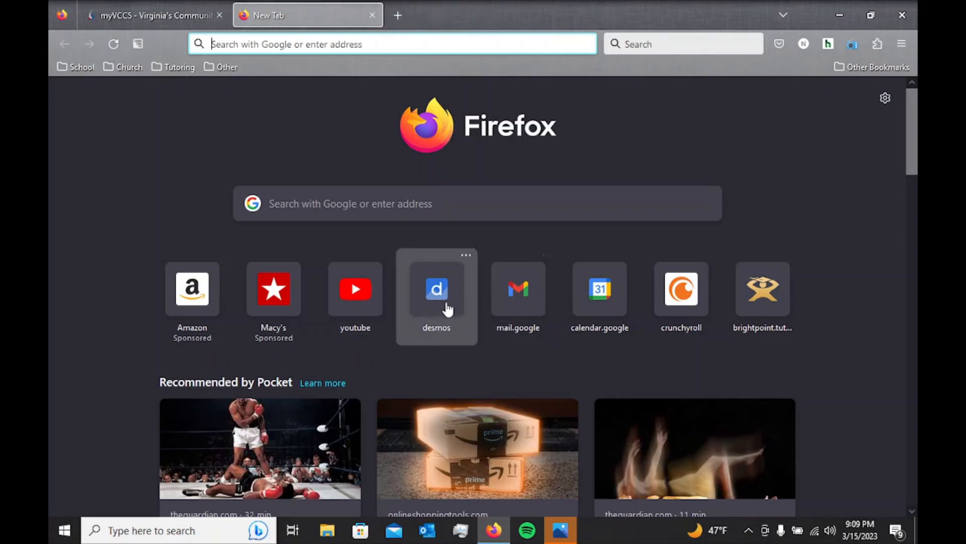
pyautogui.click(436, 289)
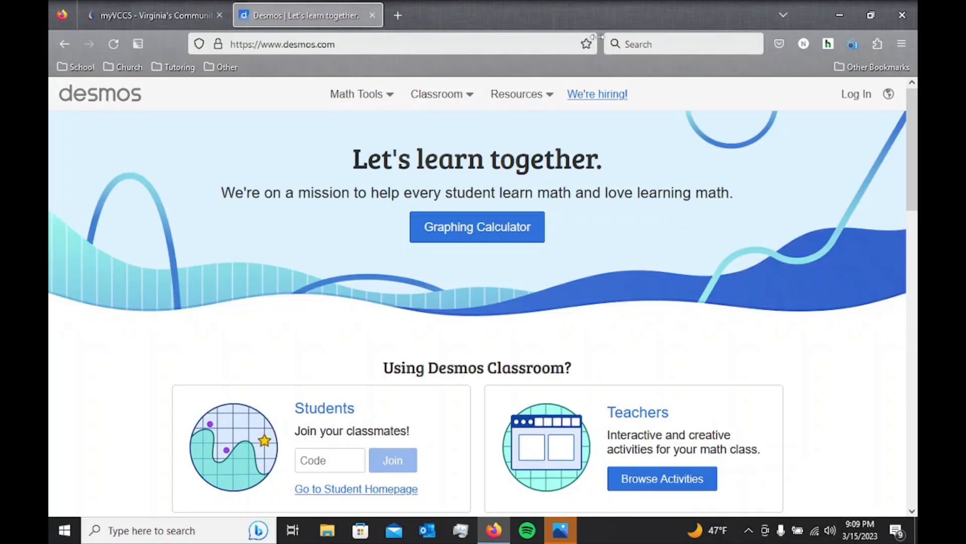
# Bookmark the Desmos homepage with its Location set to Bookmarks Toolbar
pyautogui.click(585, 43)
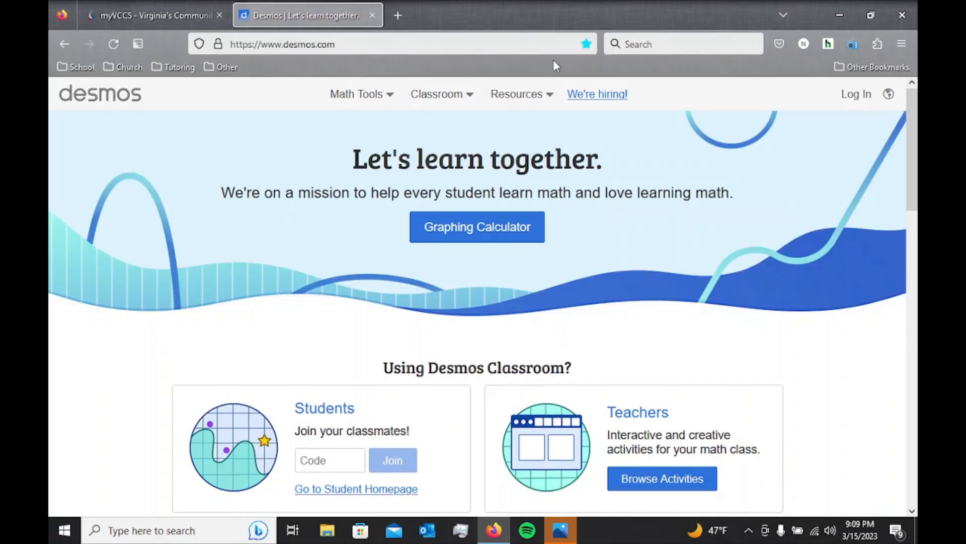
pyautogui.click(586, 43)
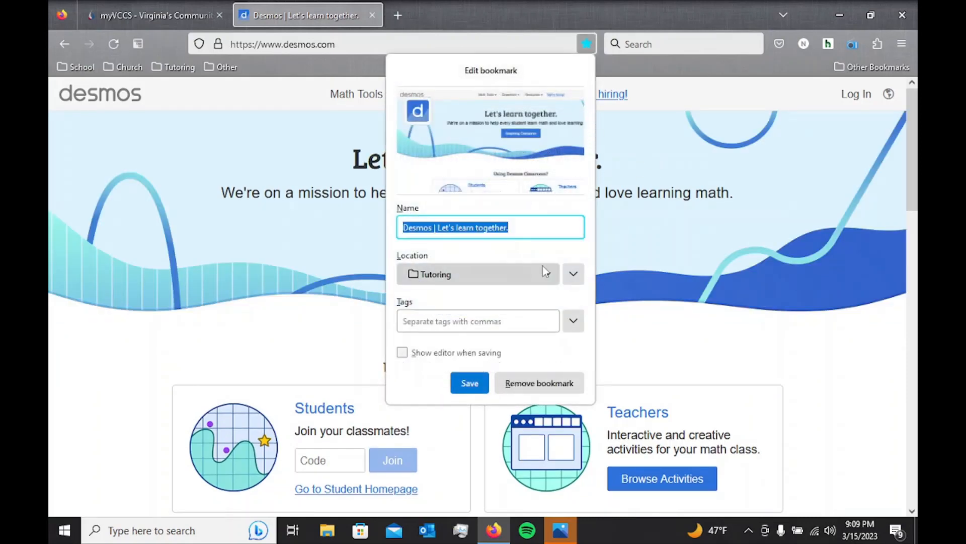
pyautogui.click(572, 274)
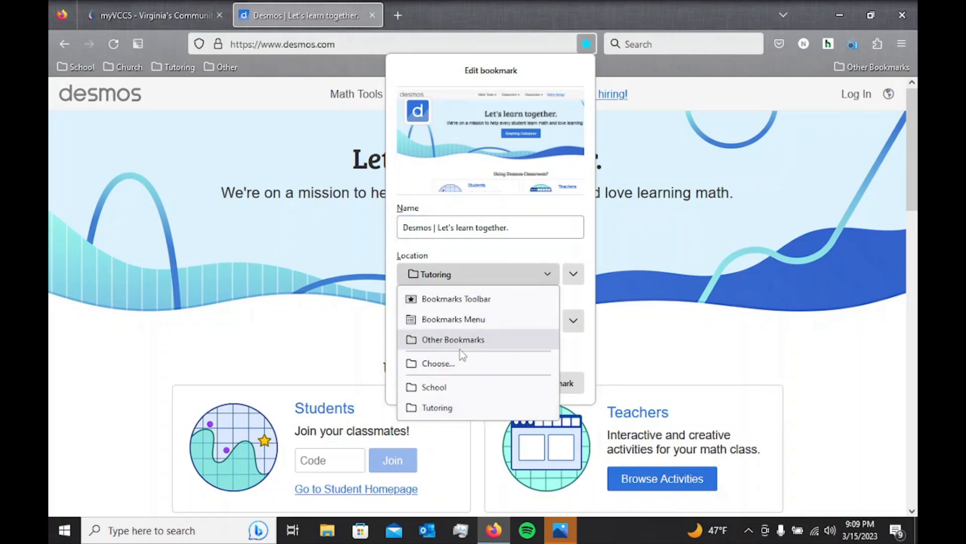
pyautogui.click(572, 273)
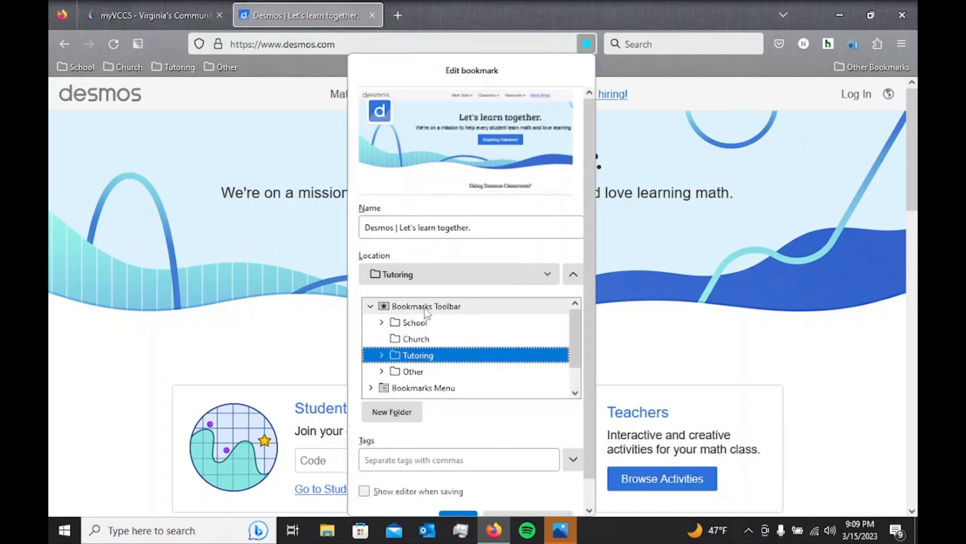
pyautogui.click(426, 306)
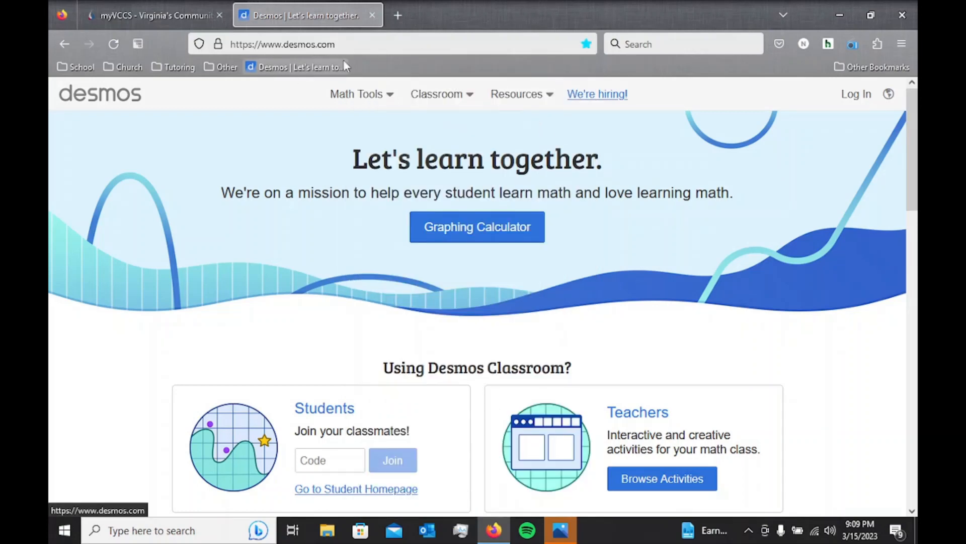
# Close the myVCCS tab and split the tabs into two windows snapped side by side
pyautogui.click(397, 15)
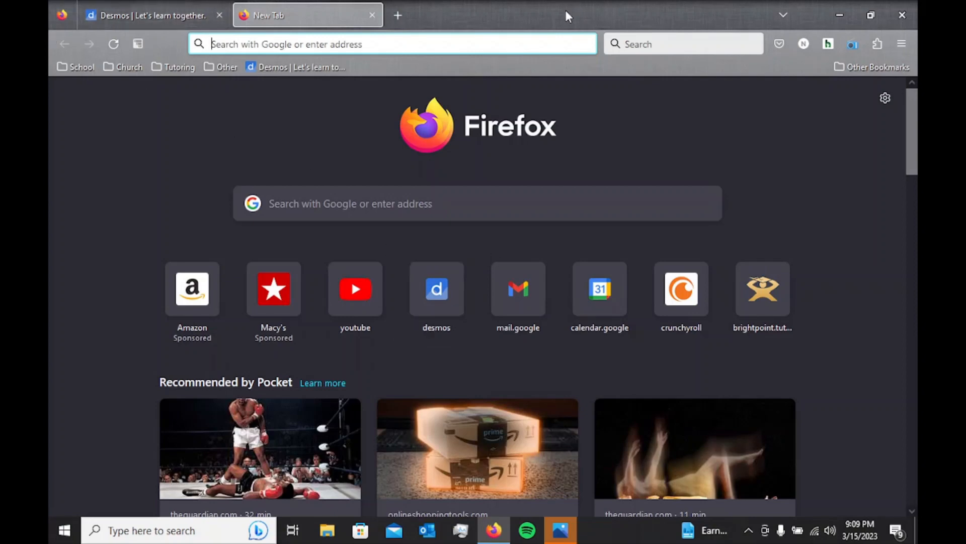
pyautogui.click(870, 15)
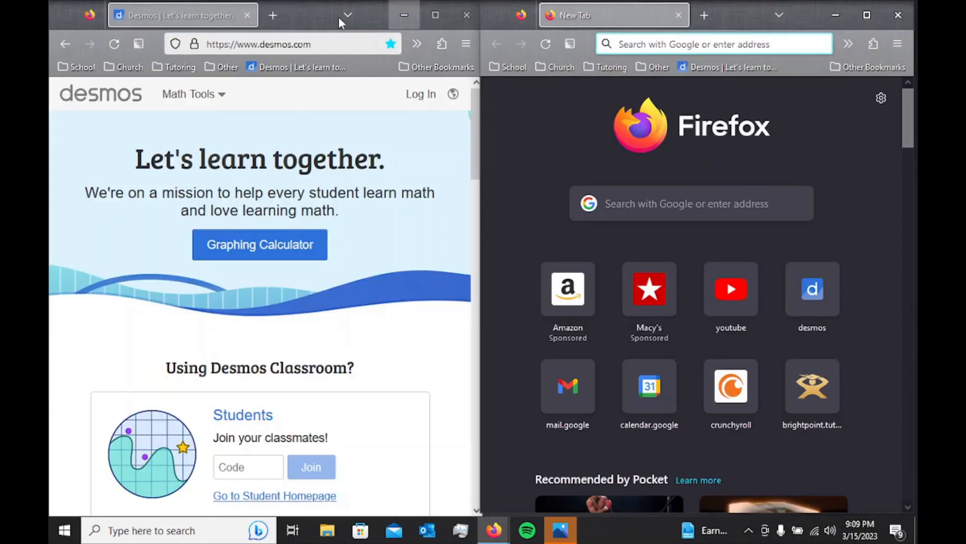
pyautogui.moveTo(704, 15)
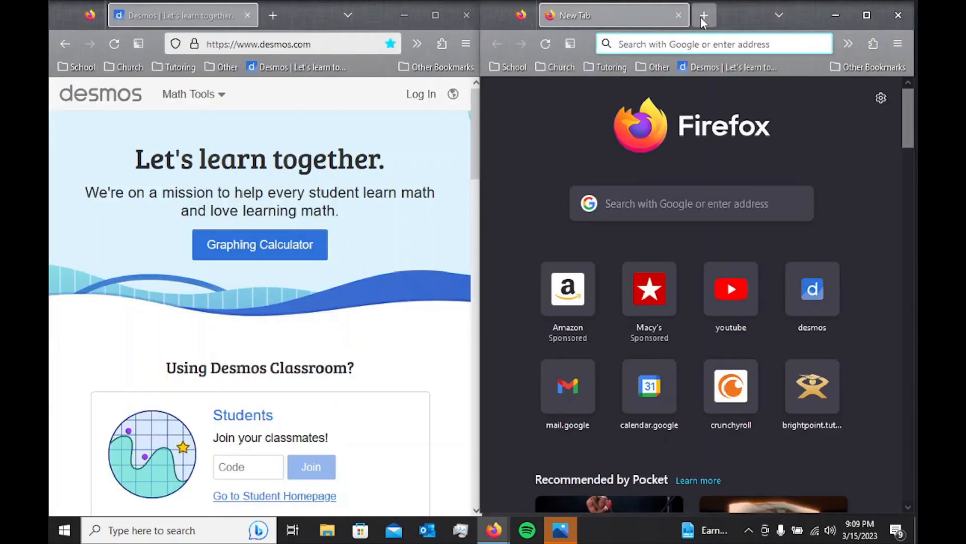
pyautogui.click(704, 15)
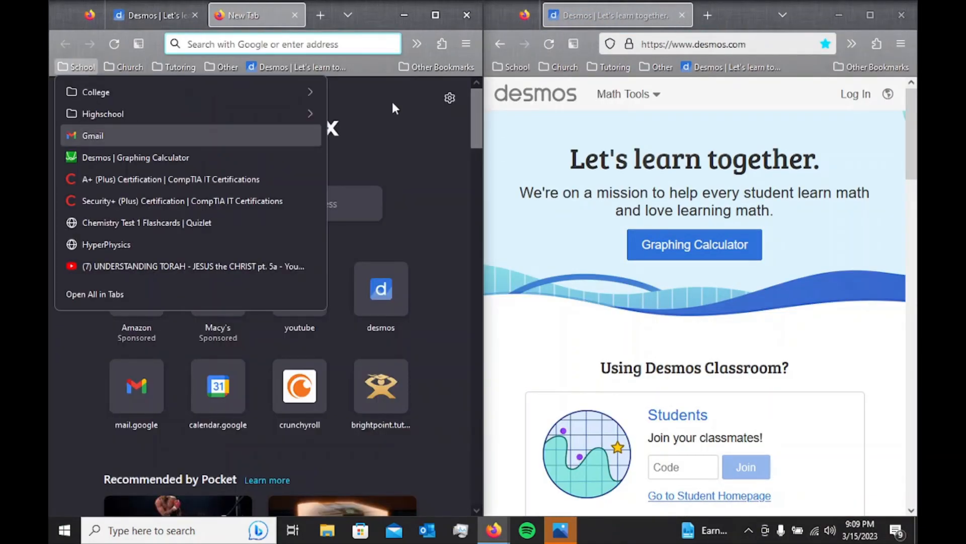
# Browse the Tutoring bookmark folder and dismiss its list
pyautogui.click(180, 67)
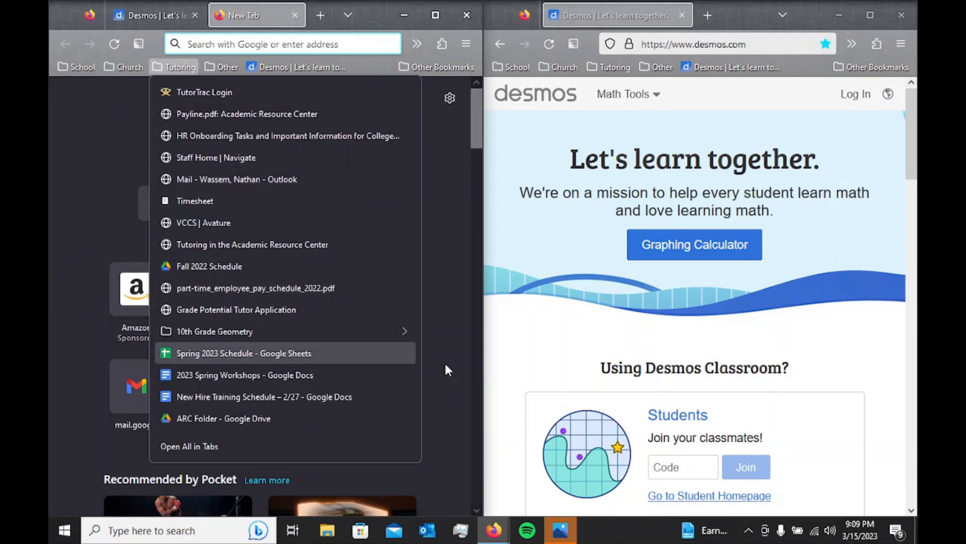
pyautogui.moveTo(781, 432)
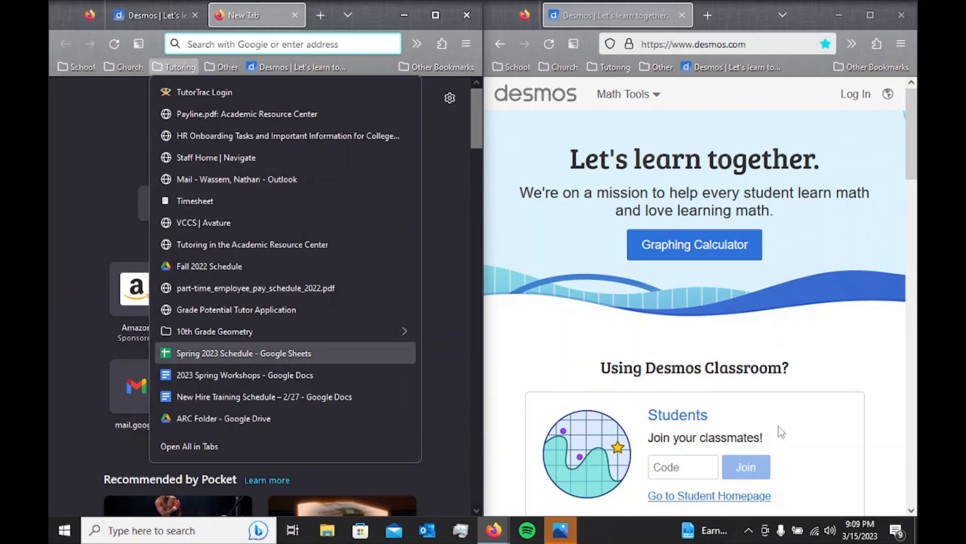
pyautogui.moveTo(452, 284)
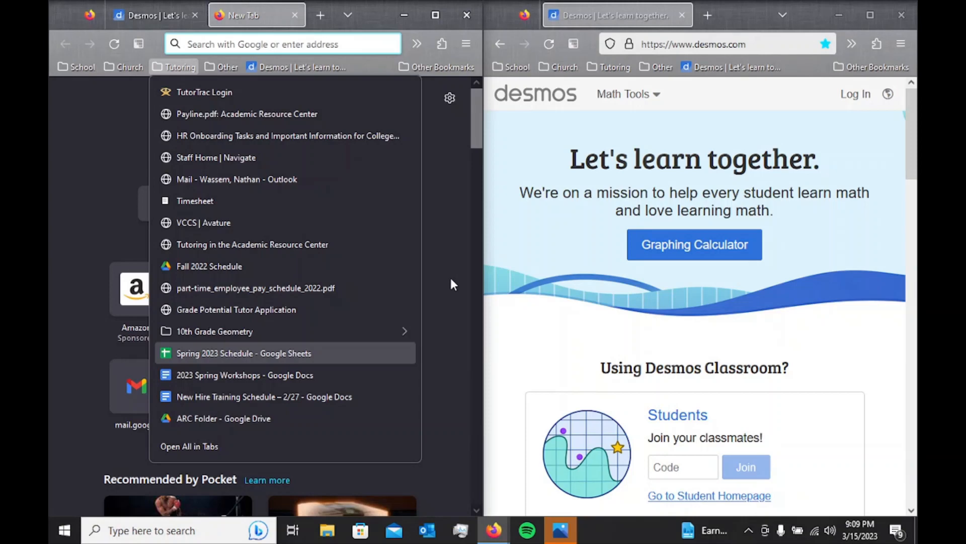
pyautogui.click(450, 284)
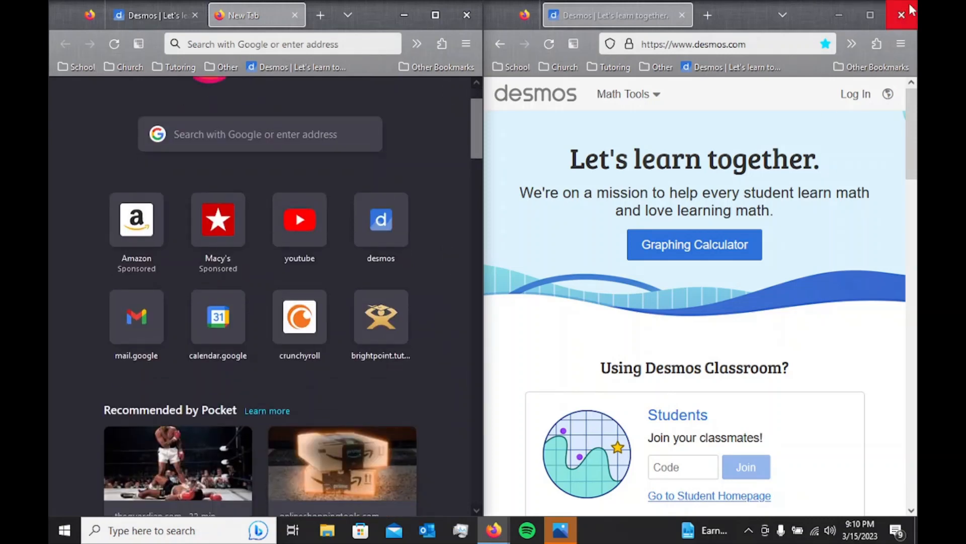
# Close the right-hand Desmos window and maximize the remaining one
pyautogui.click(900, 15)
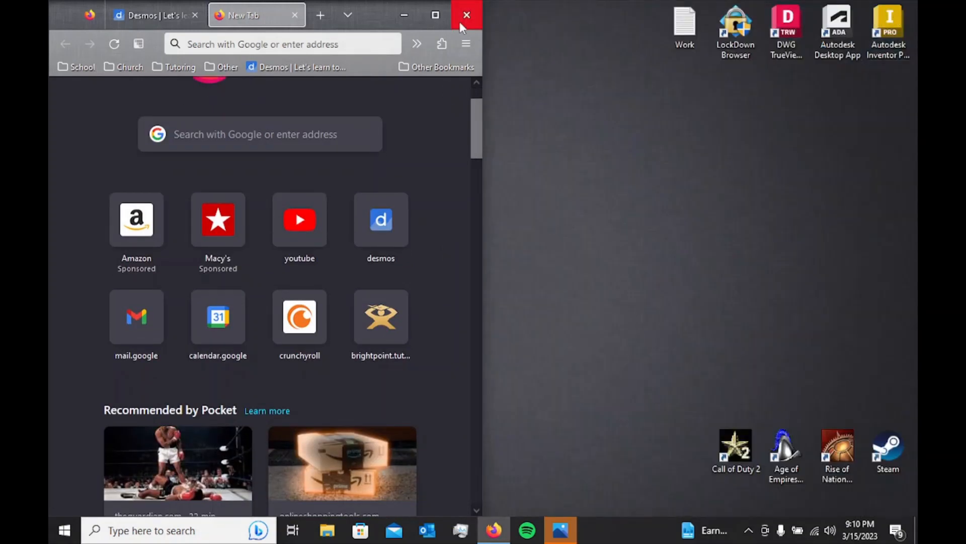
pyautogui.click(434, 15)
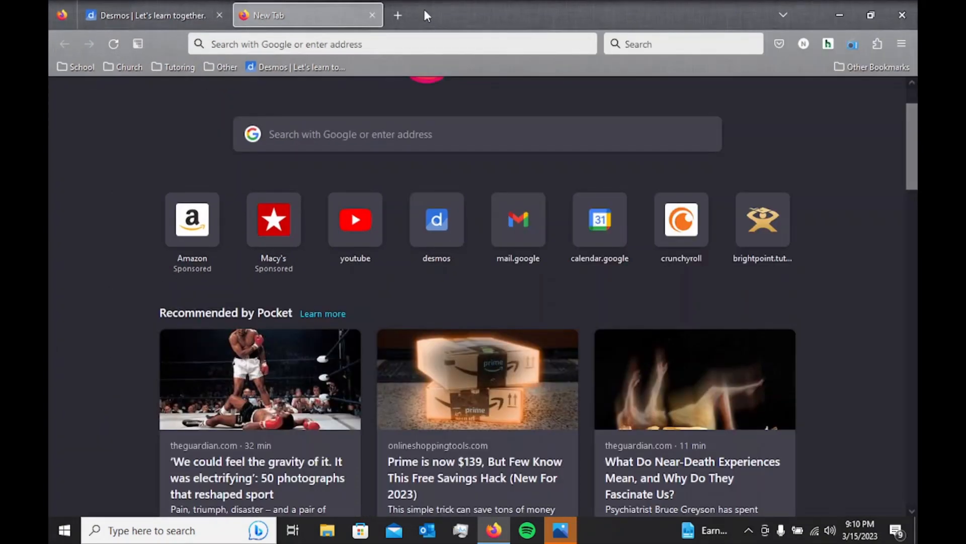
pyautogui.moveTo(426, 15)
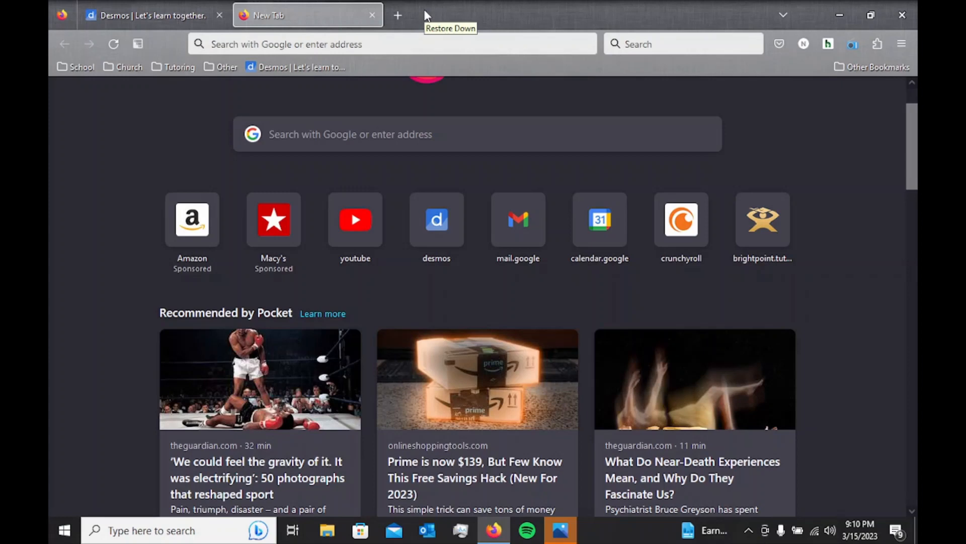
pyautogui.moveTo(425, 15)
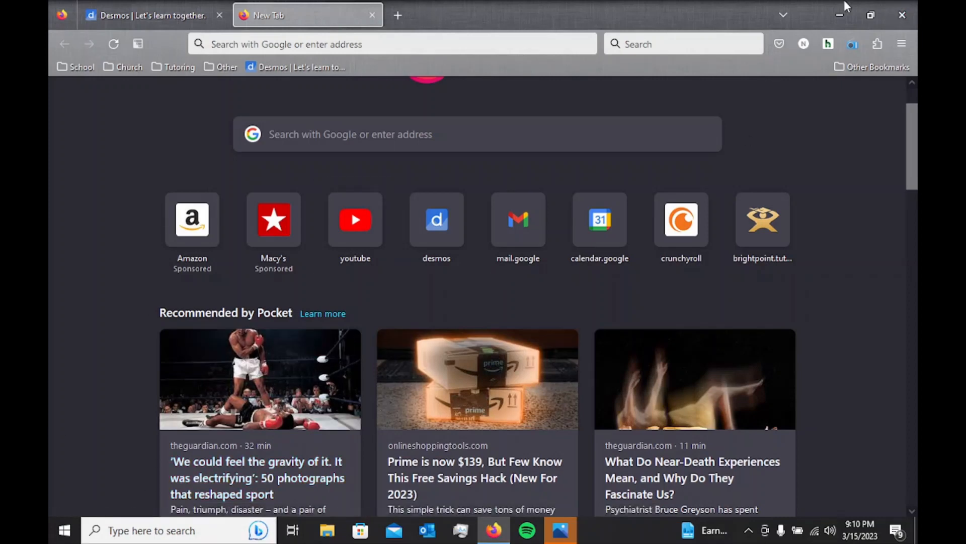
# Toggle the remaining window between maximized and restored, leaving it floating
pyautogui.click(871, 15)
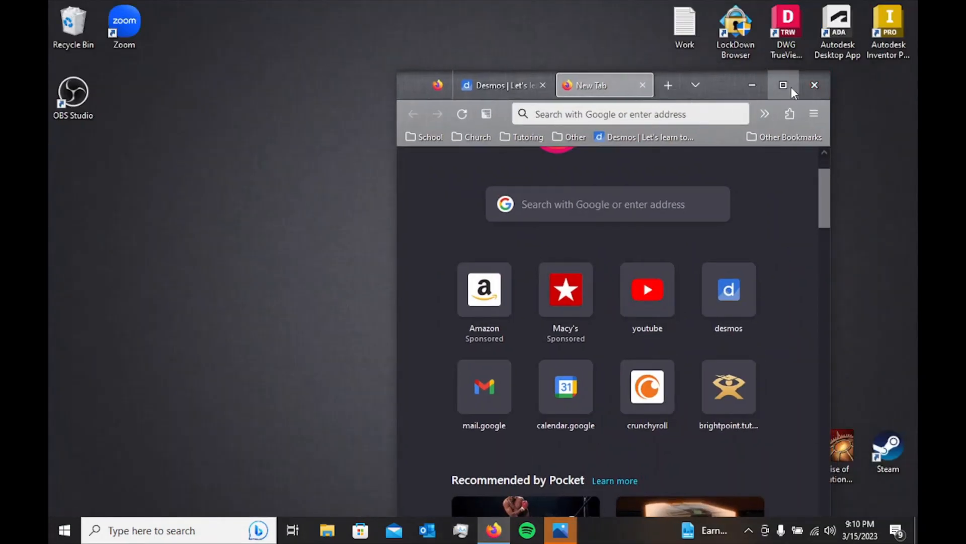
pyautogui.click(784, 85)
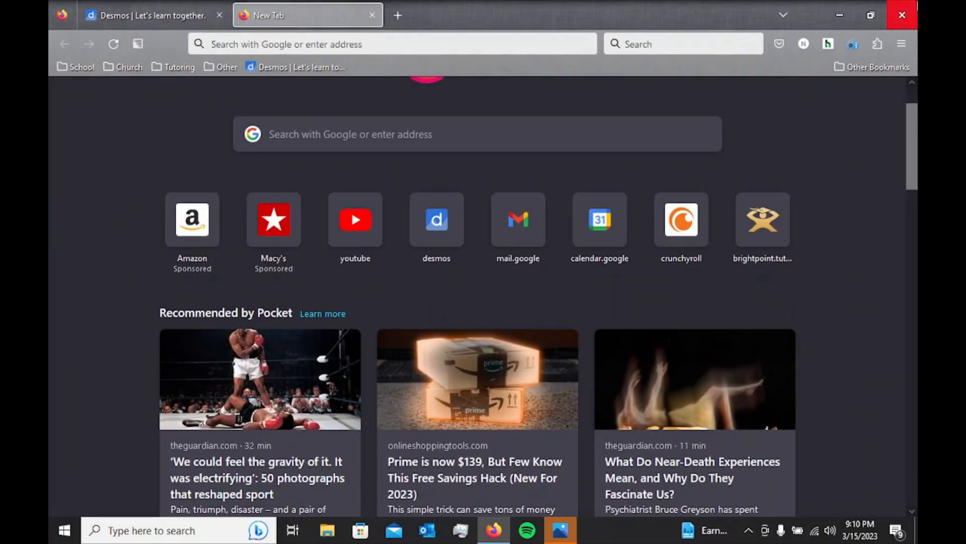
pyautogui.click(869, 15)
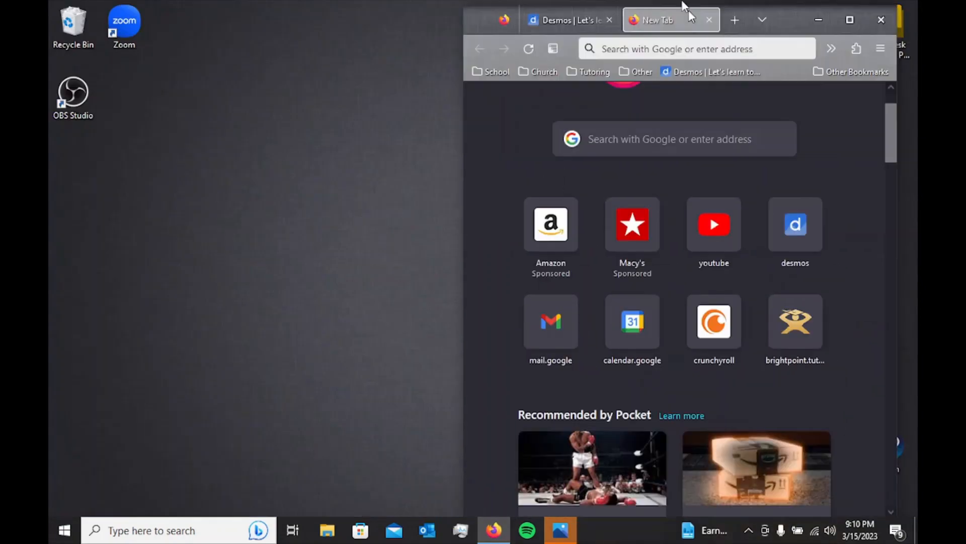